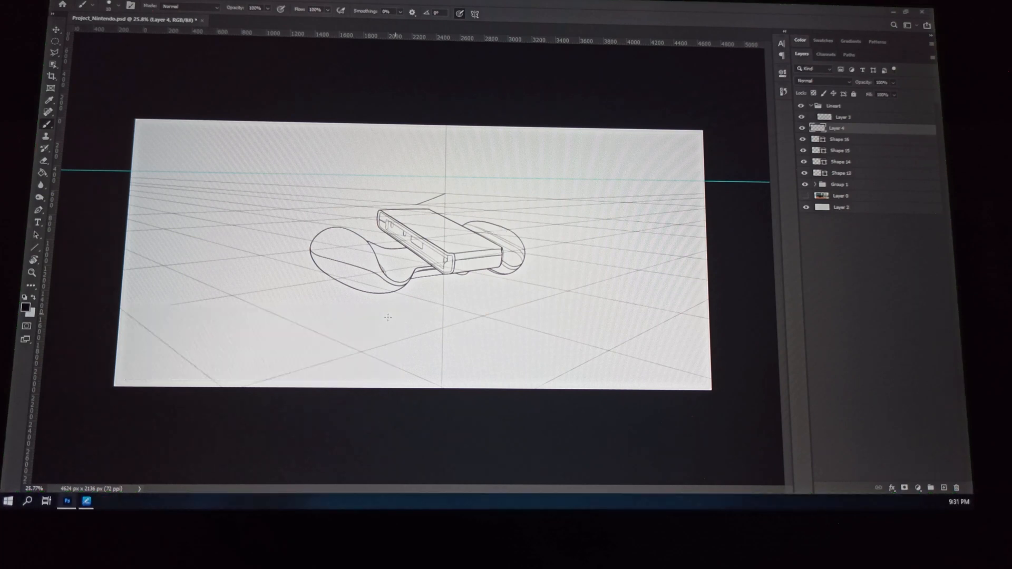
# Step: Scribble in the Huion tablet Pressure Test, close the driver, leaving a test squiggle beside the console sketch
pyautogui.moveTo(600, 207); pyautogui.dragTo(655, 326)
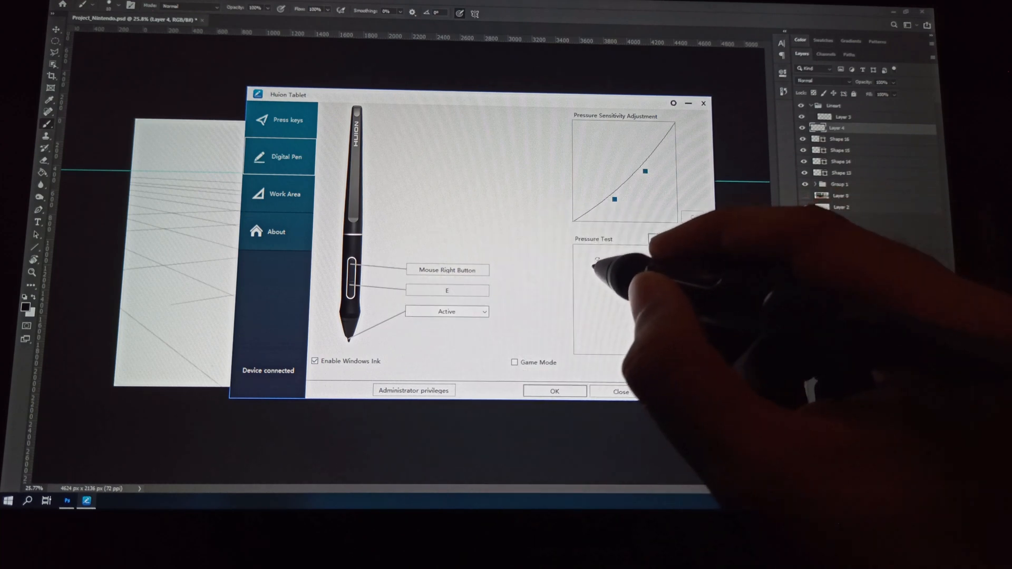
pyautogui.moveTo(600, 271); pyautogui.dragTo(652, 329)
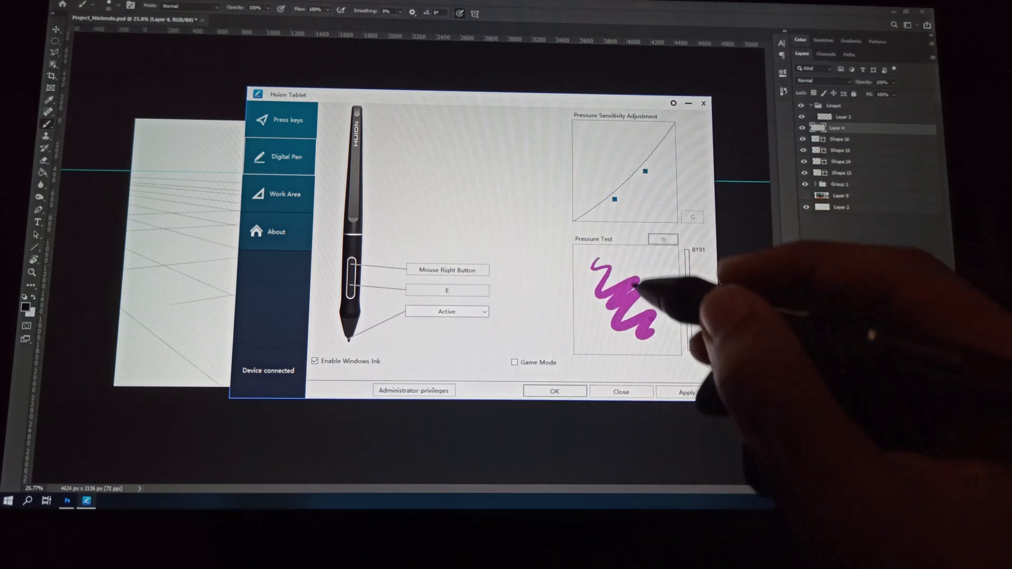
pyautogui.click(619, 391)
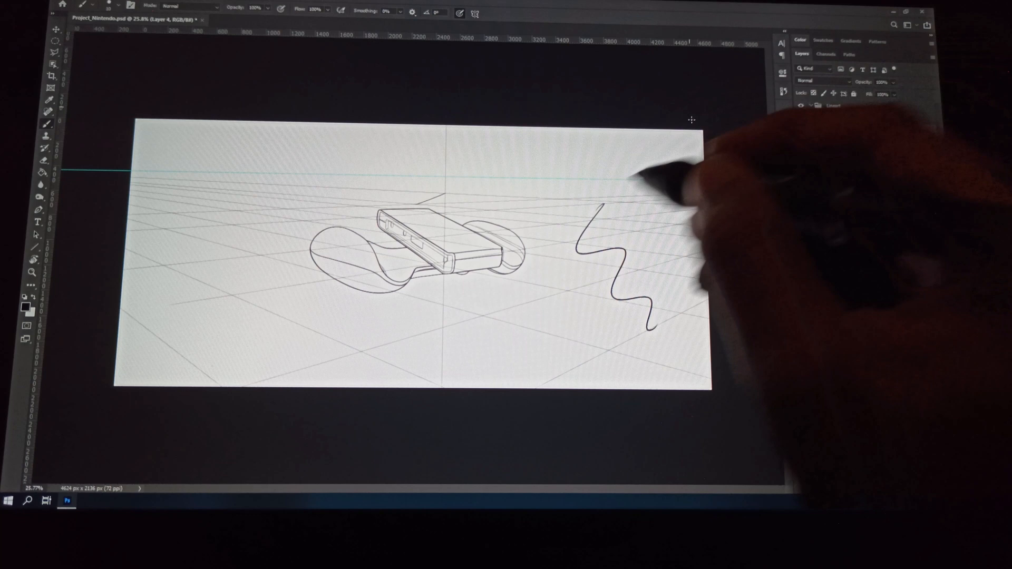
# Step: Launch Camtasia Recorder from the taskbar so its panel sits over the Photoshop document
pyautogui.click(8, 500)
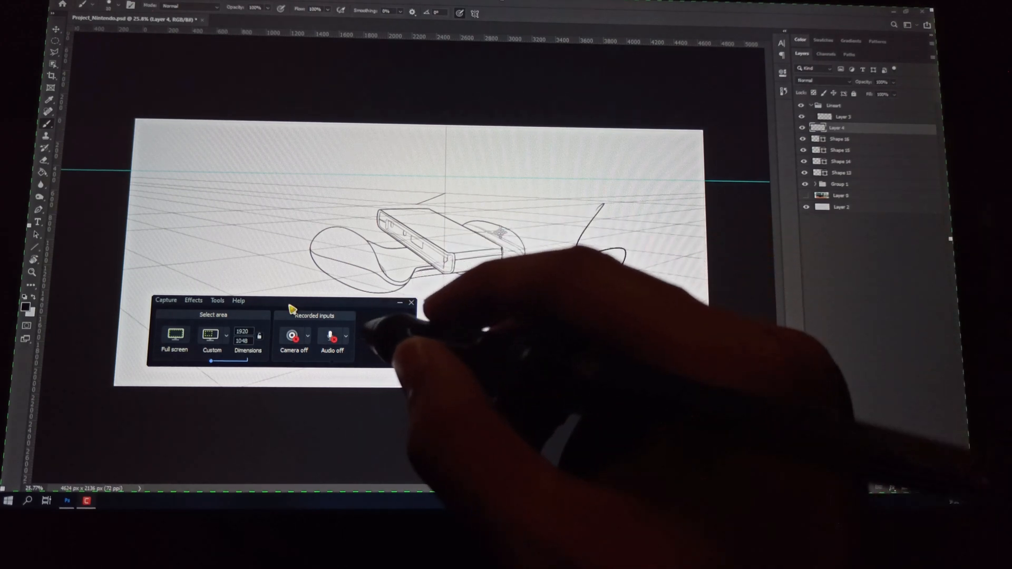
# Step: Set Camtasia capture to Lock to application on the Photoshop window and start recording
pyautogui.moveTo(607, 207); pyautogui.dragTo(627, 310)
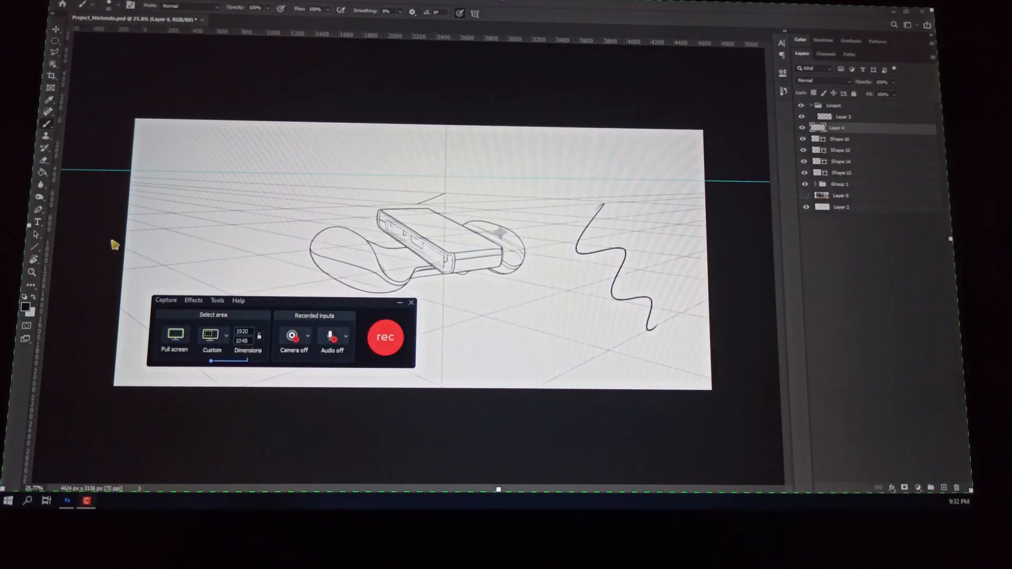
pyautogui.click(165, 300)
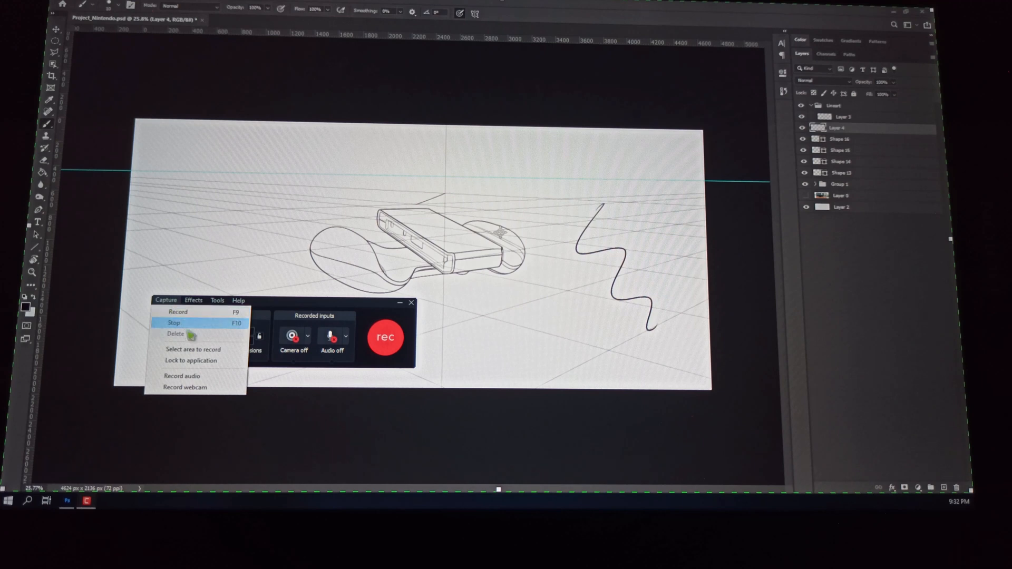
pyautogui.moveTo(194, 349)
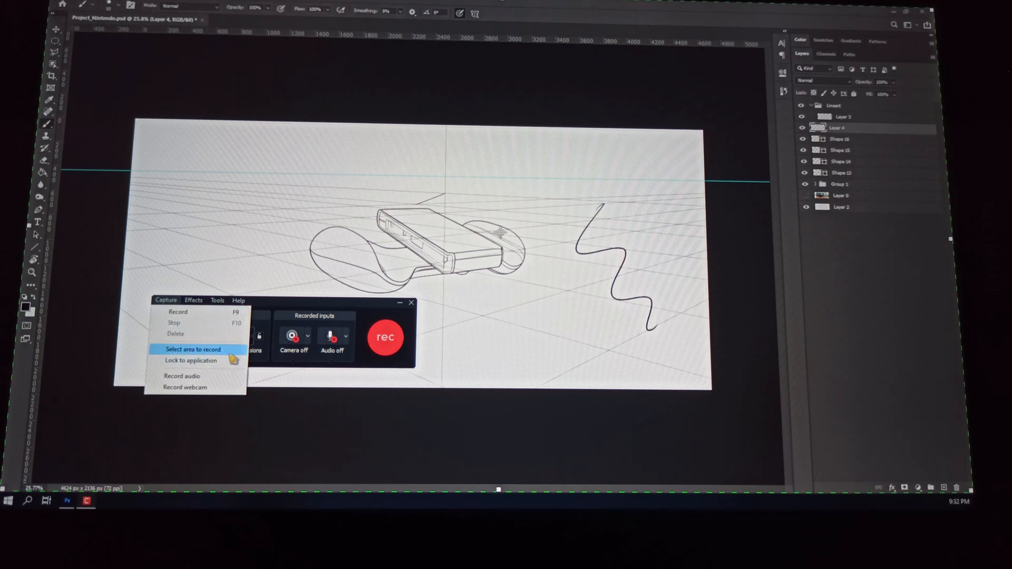
pyautogui.click(194, 349)
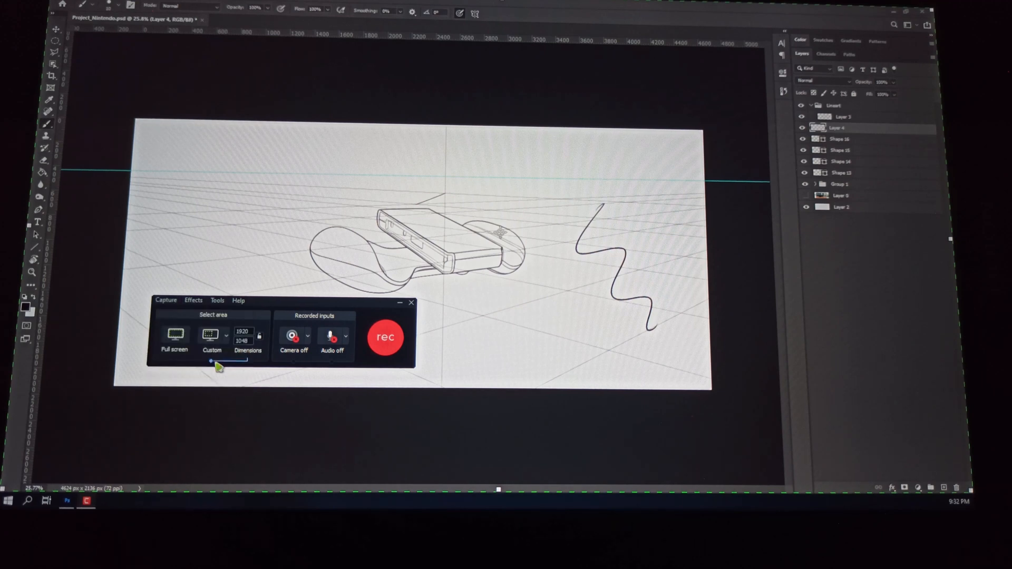
pyautogui.moveTo(423, 313)
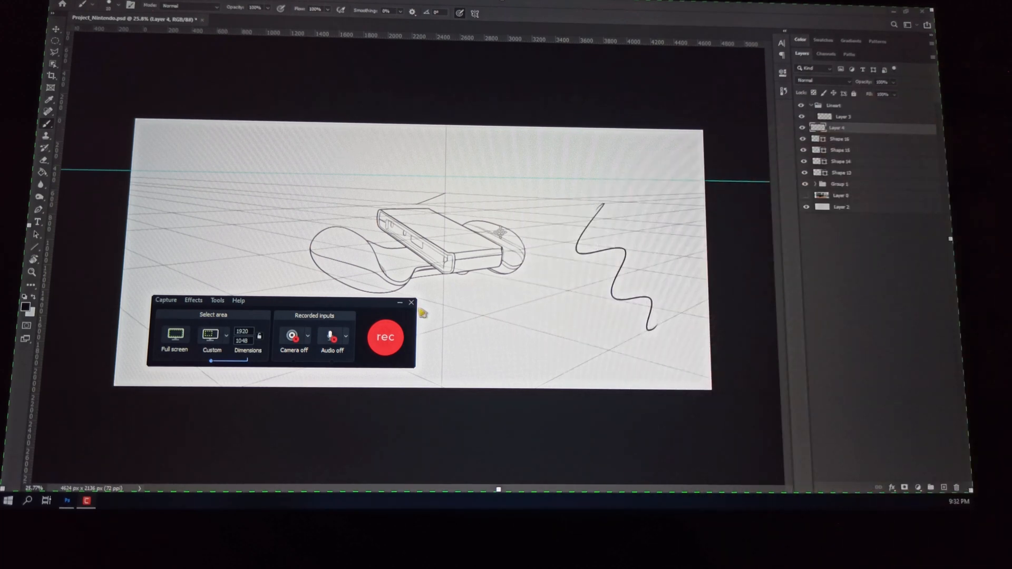
pyautogui.moveTo(386, 337)
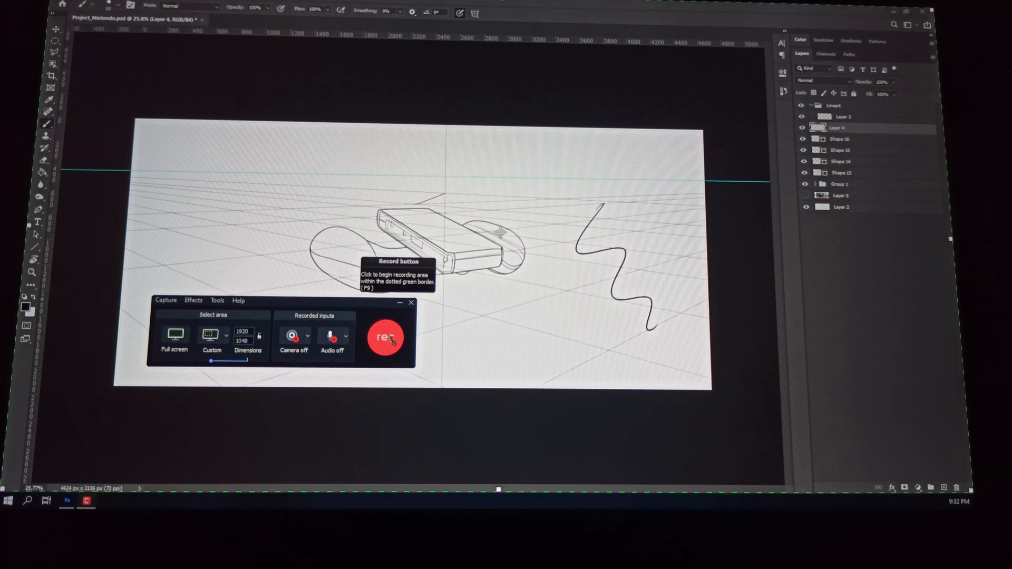
pyautogui.click(386, 337)
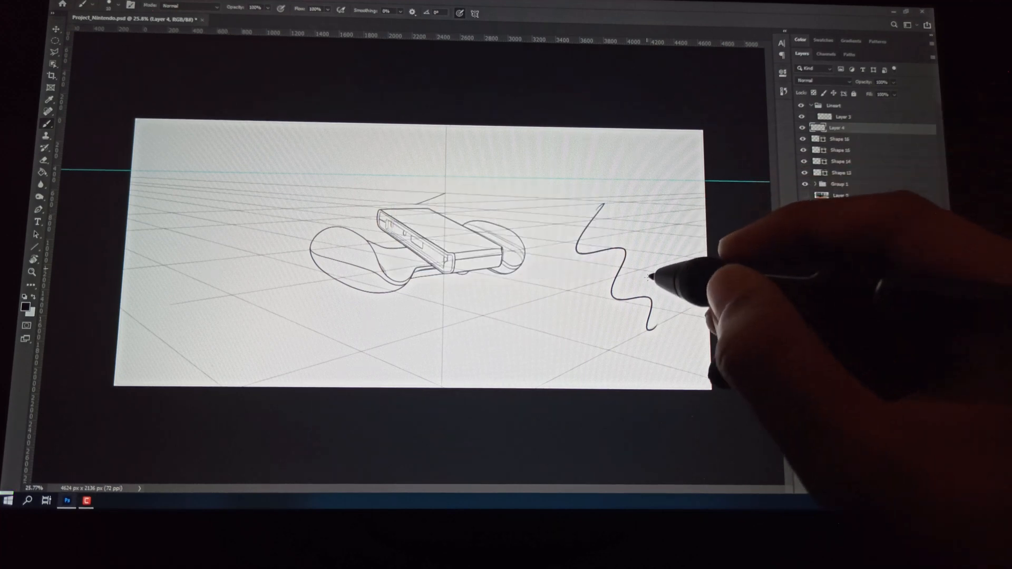
# Step: Draw another wavy brush stroke beside the first squiggle while recording
pyautogui.moveTo(652, 275); pyautogui.dragTo(658, 329)
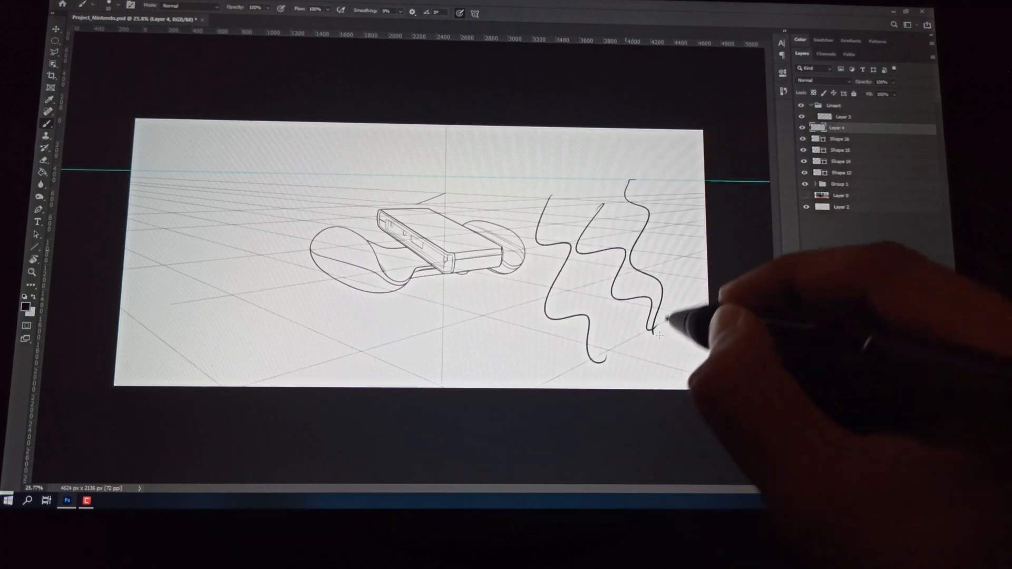